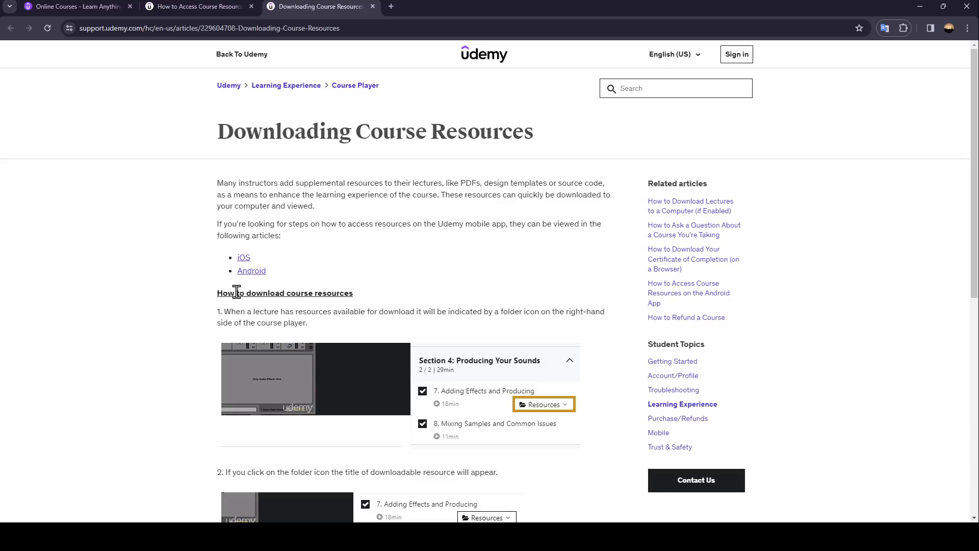
mouse_move(269, 277)
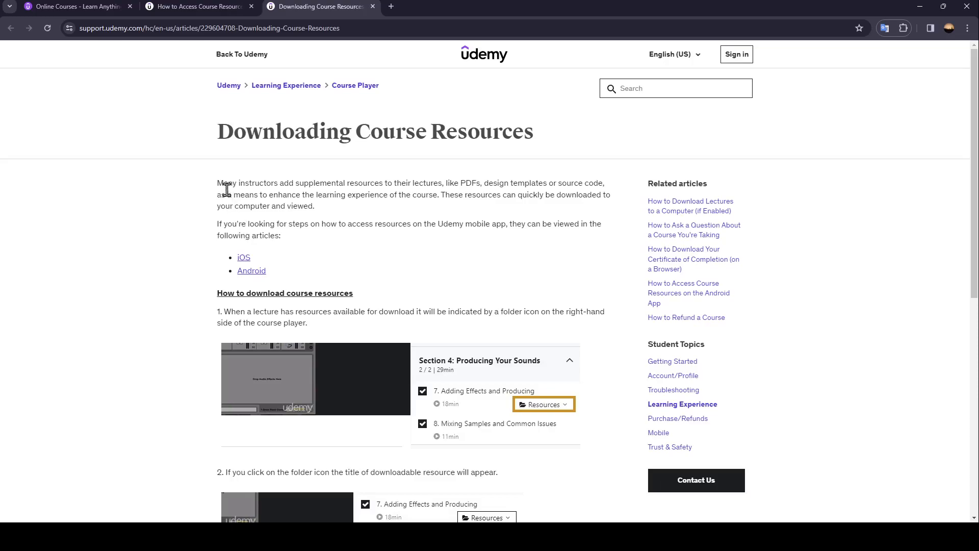
mouse_move(275, 196)
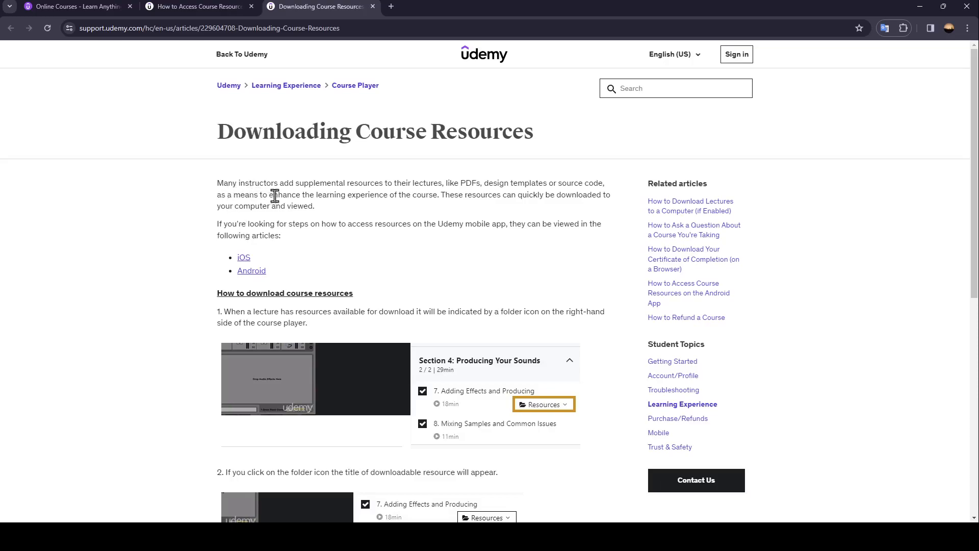
mouse_move(426, 189)
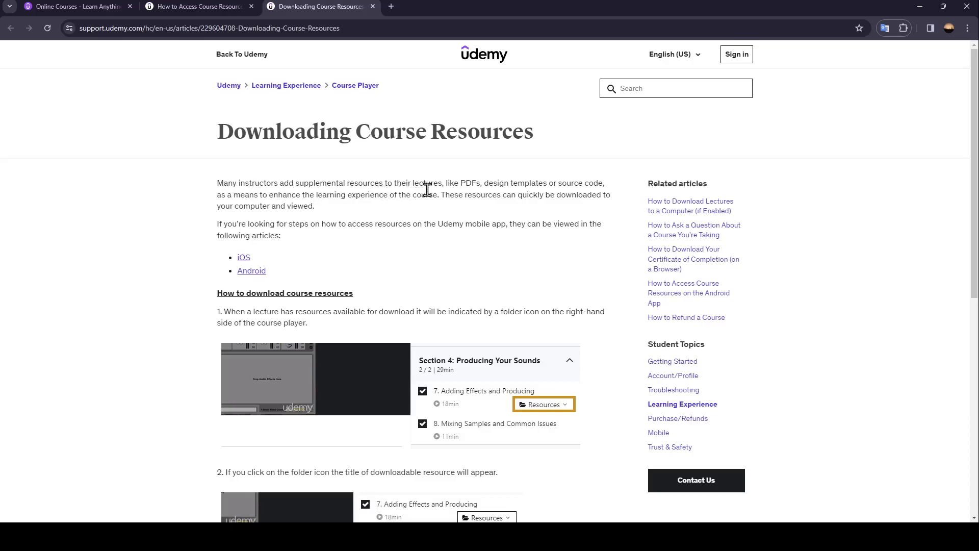
mouse_move(476, 196)
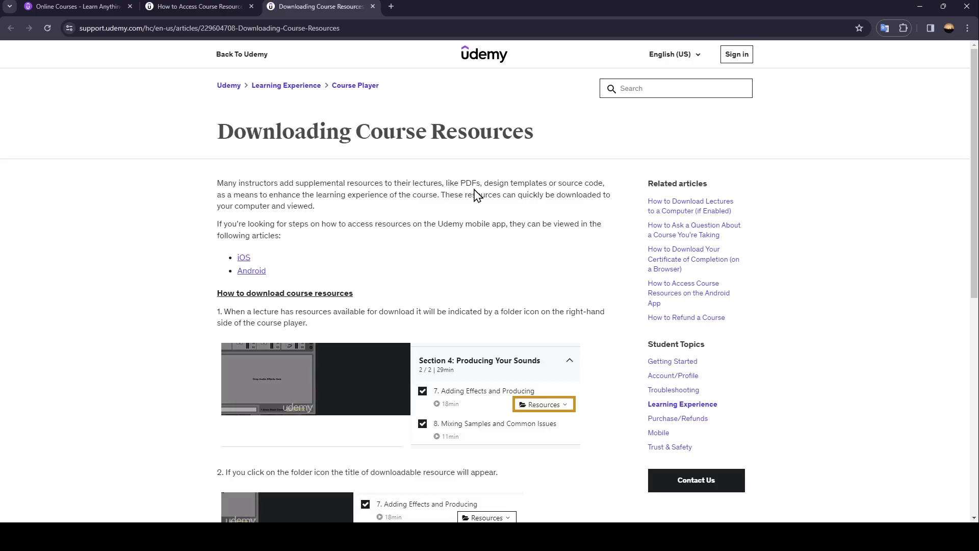
mouse_move(560, 186)
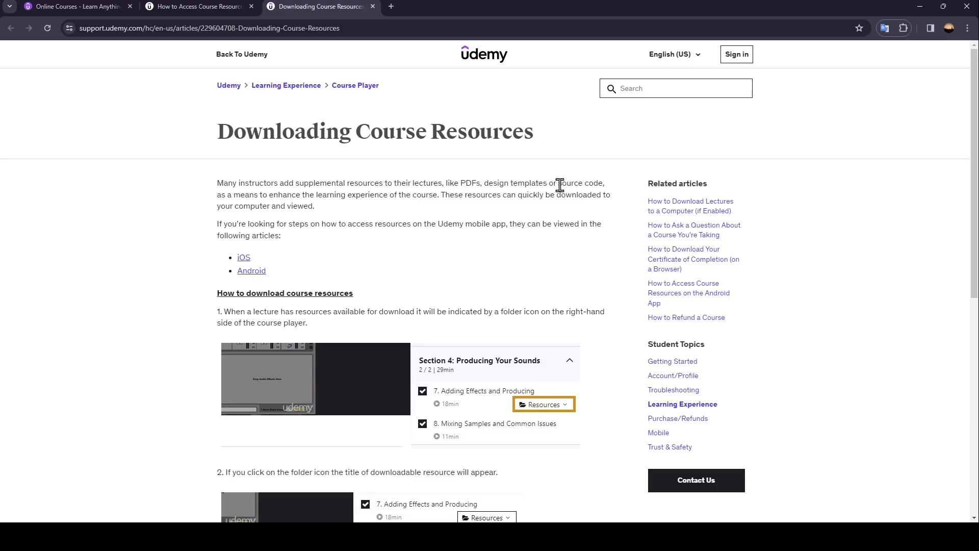
mouse_move(223, 196)
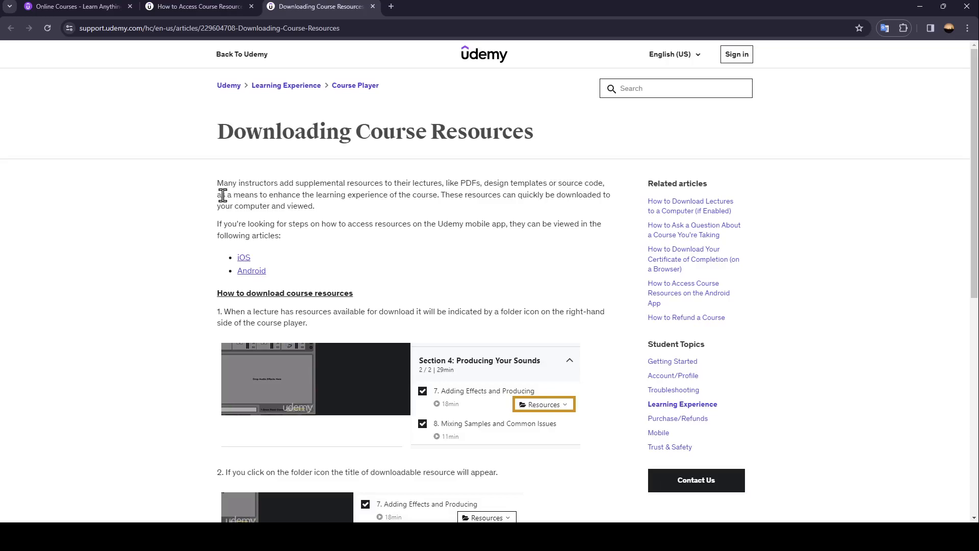
mouse_move(306, 196)
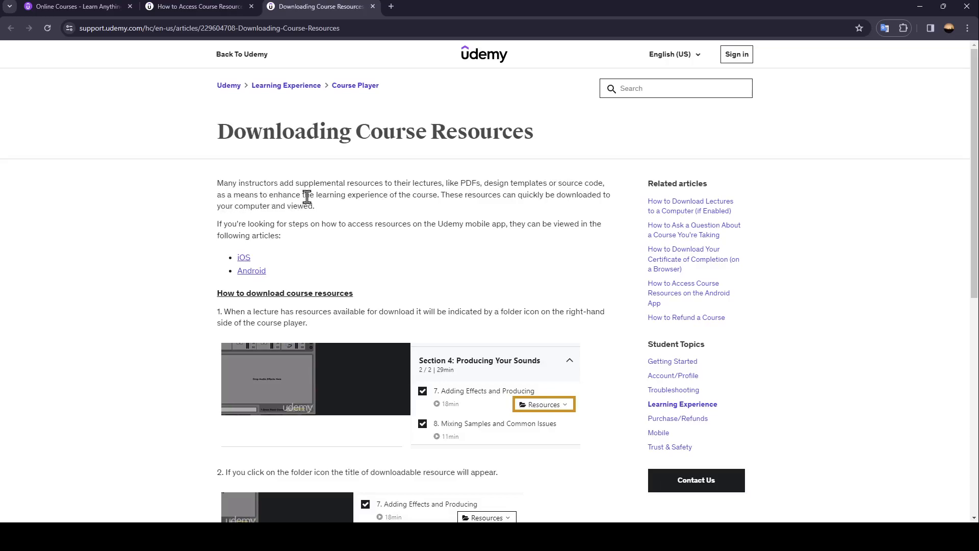
mouse_move(430, 213)
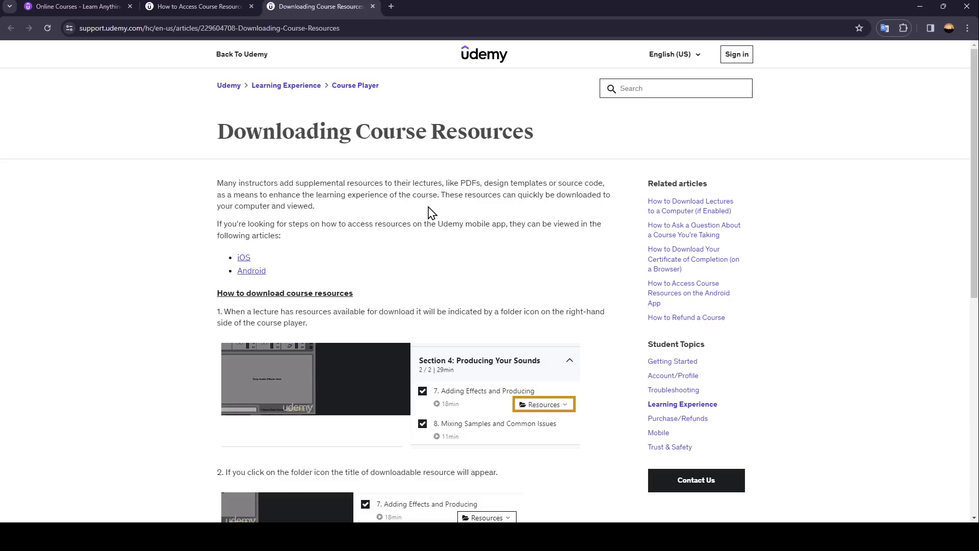
mouse_move(487, 209)
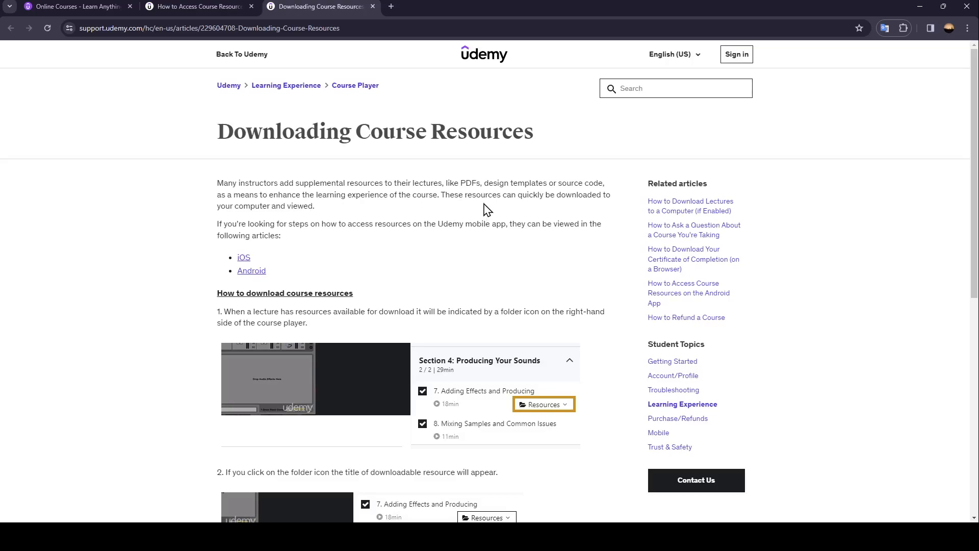
mouse_move(542, 216)
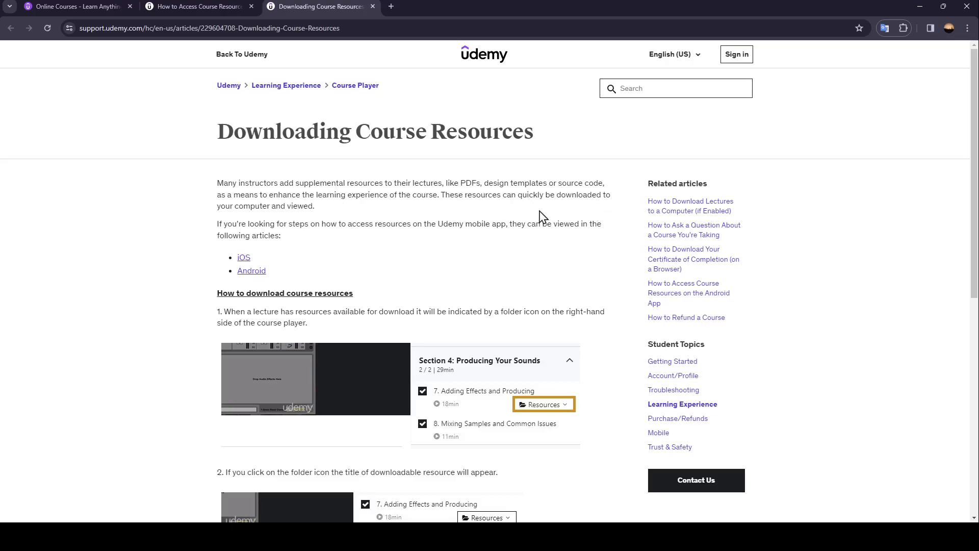
mouse_move(303, 210)
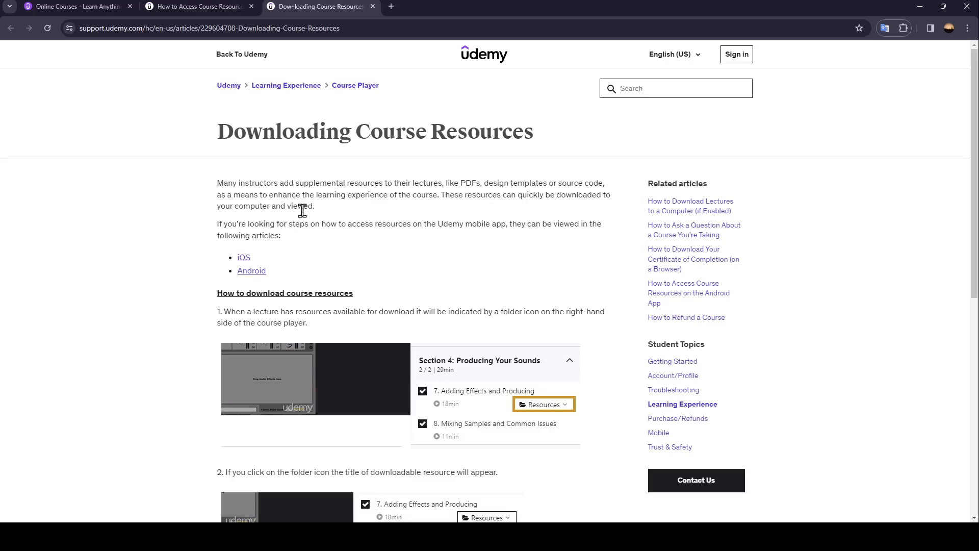
mouse_move(223, 237)
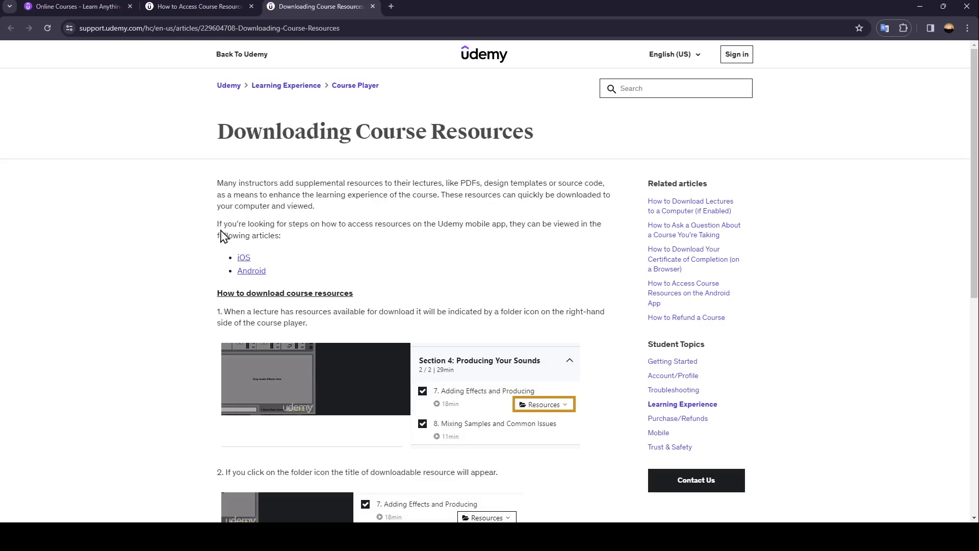
mouse_move(321, 239)
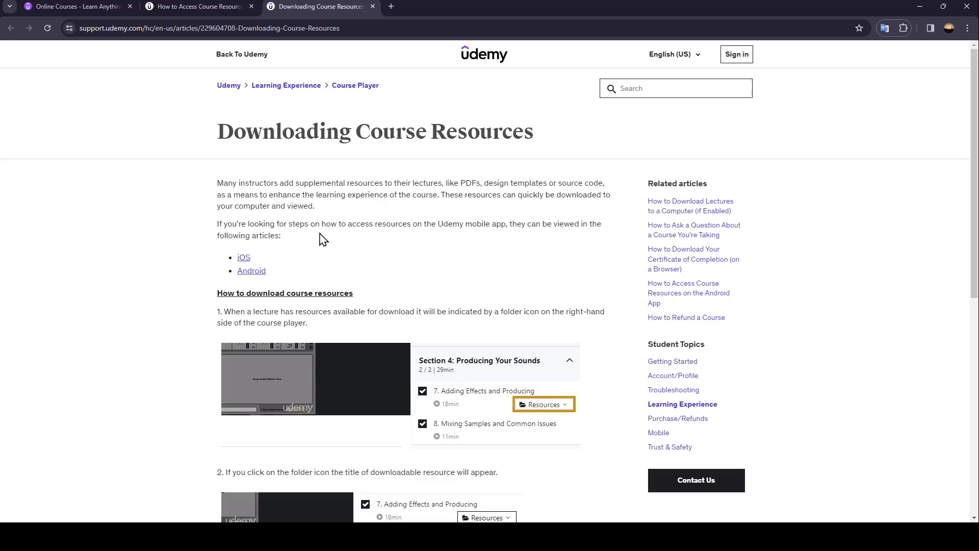
mouse_move(444, 236)
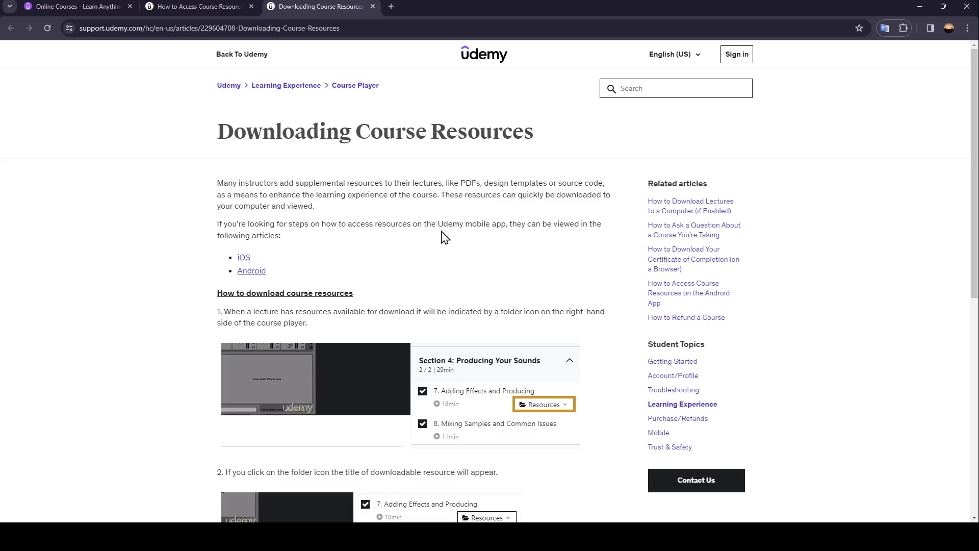
mouse_move(521, 242)
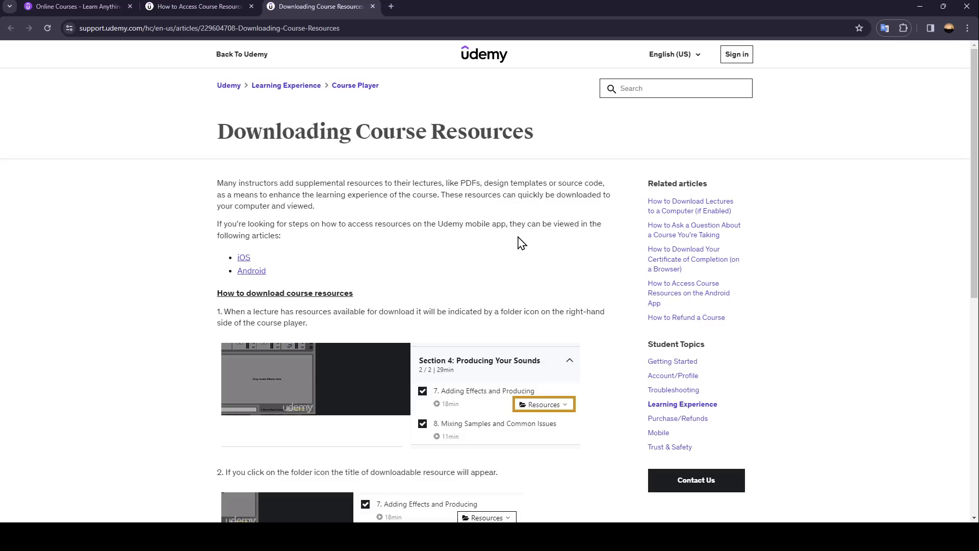
mouse_move(239, 237)
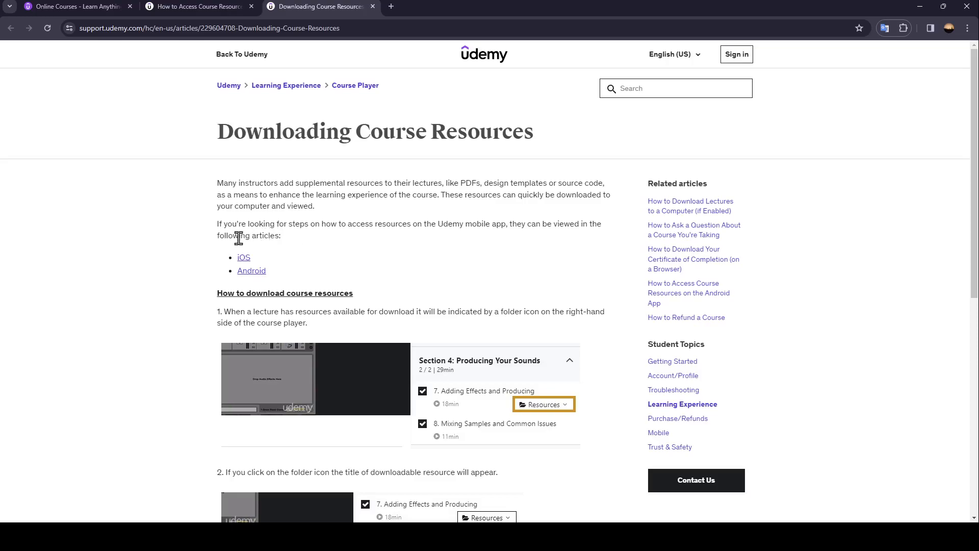
mouse_move(281, 260)
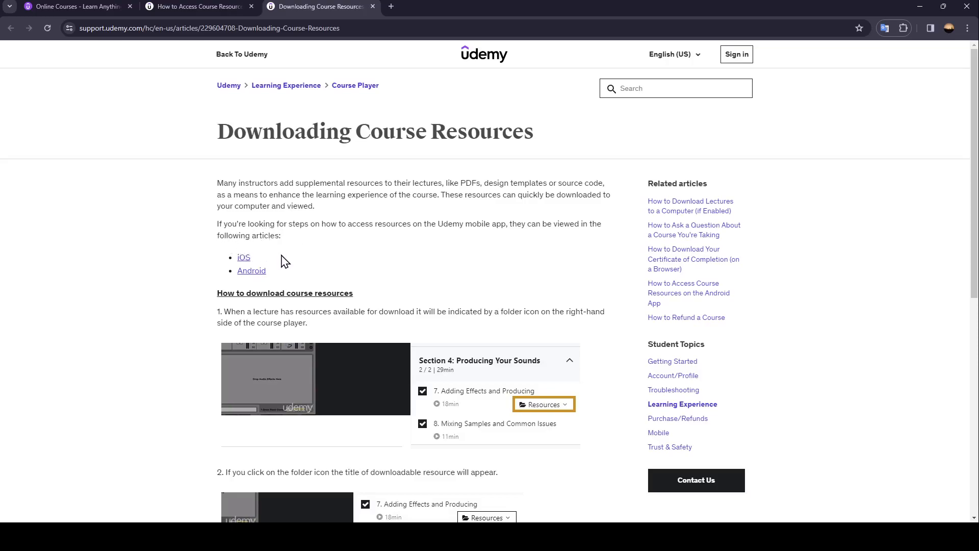
mouse_move(236, 265)
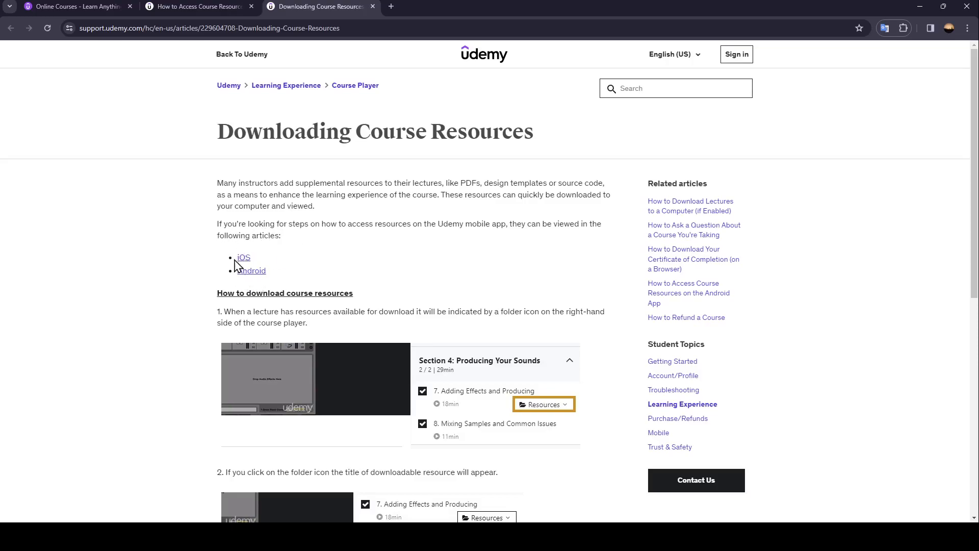
scroll("down", 3)
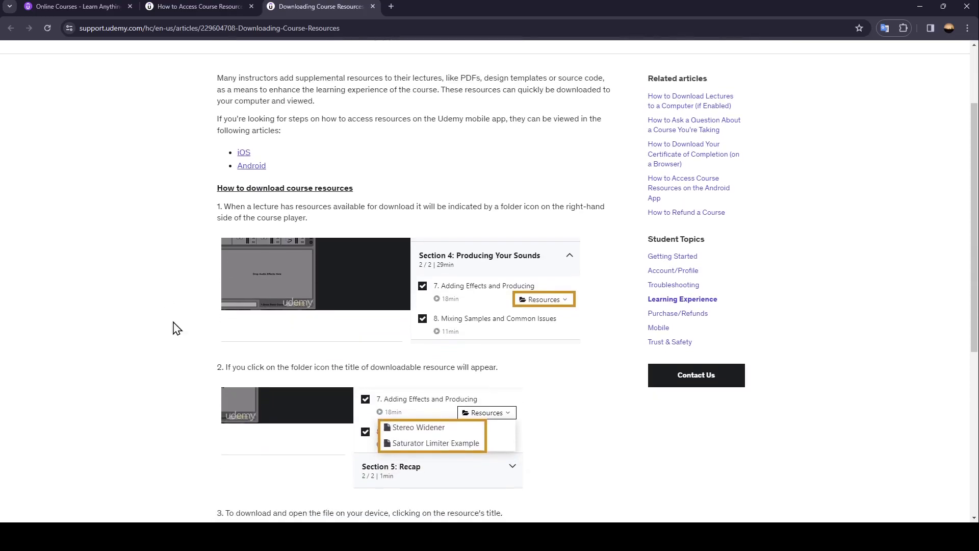
mouse_move(300, 205)
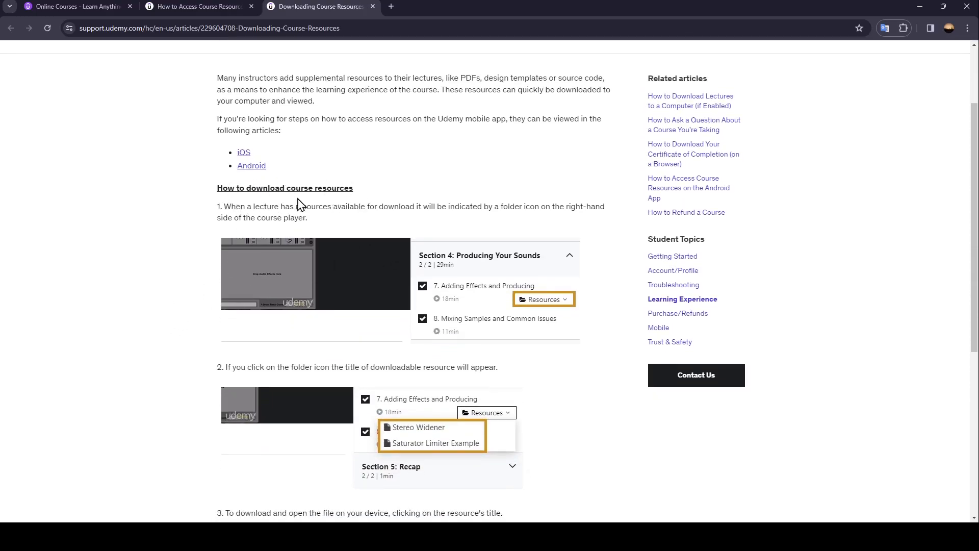
mouse_move(215, 215)
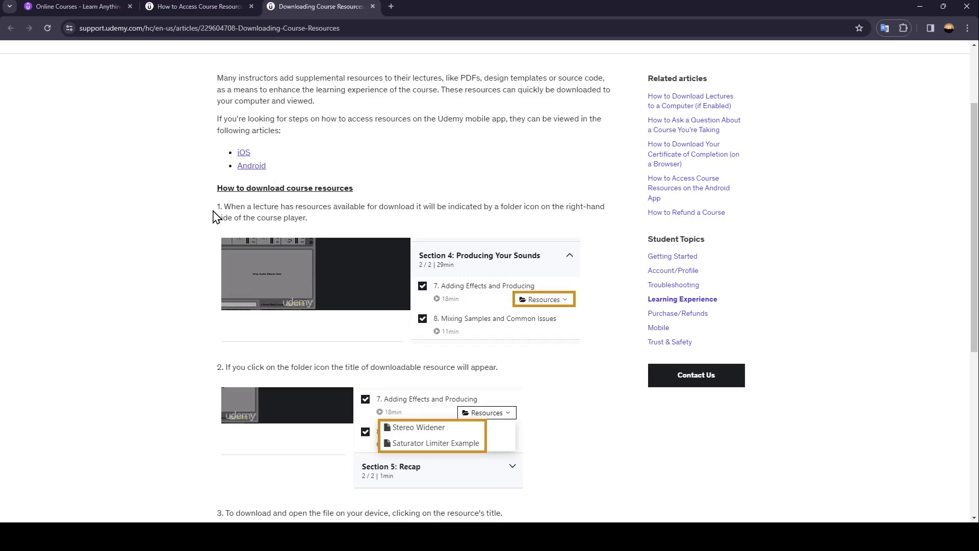
mouse_move(279, 206)
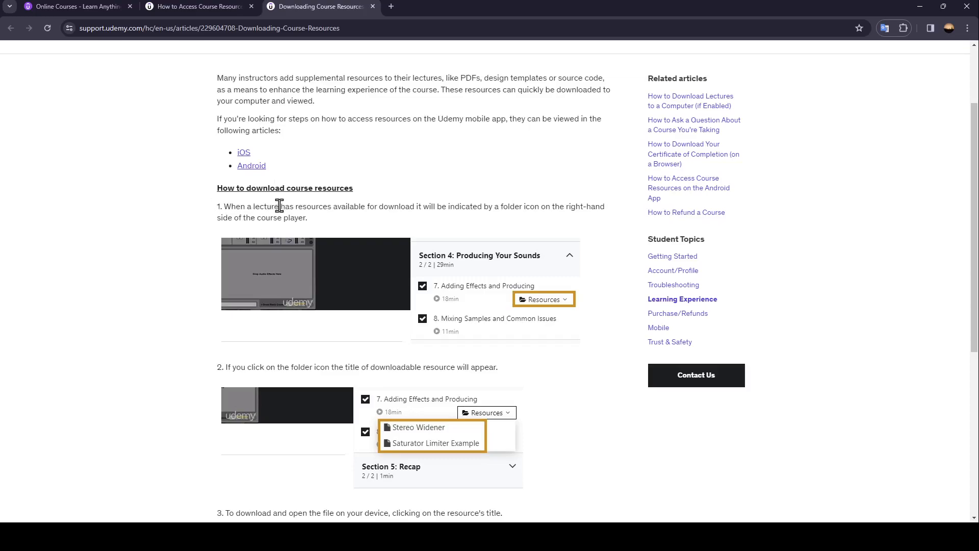
mouse_move(382, 222)
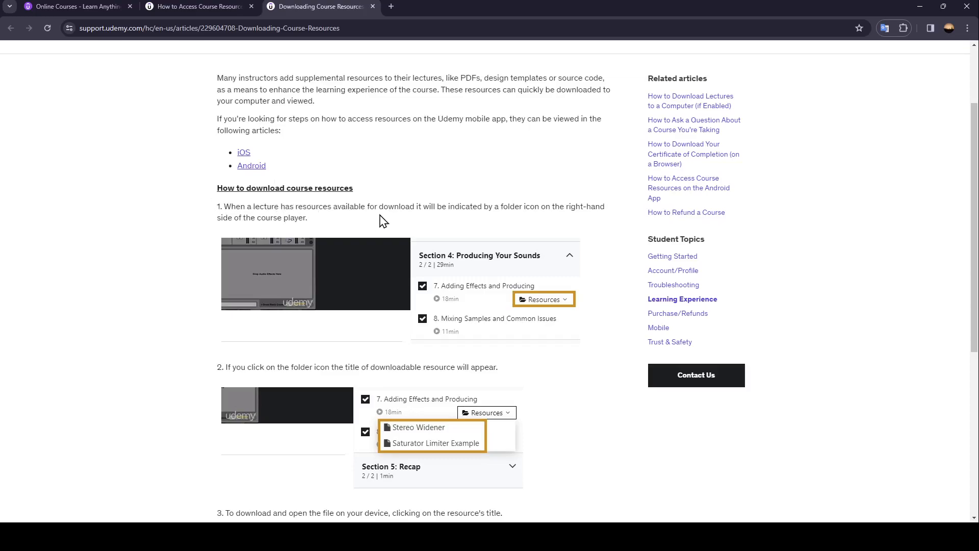
mouse_move(453, 207)
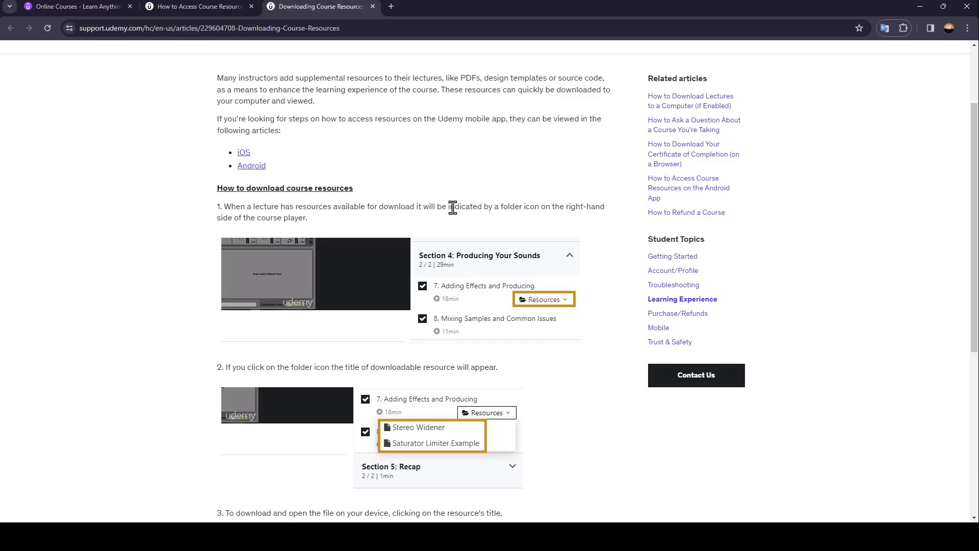
mouse_move(547, 223)
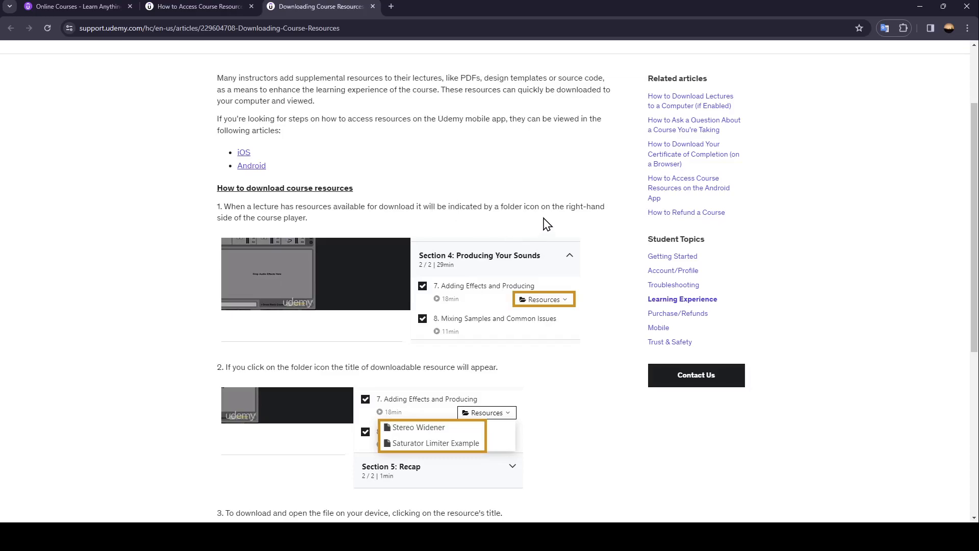
mouse_move(239, 229)
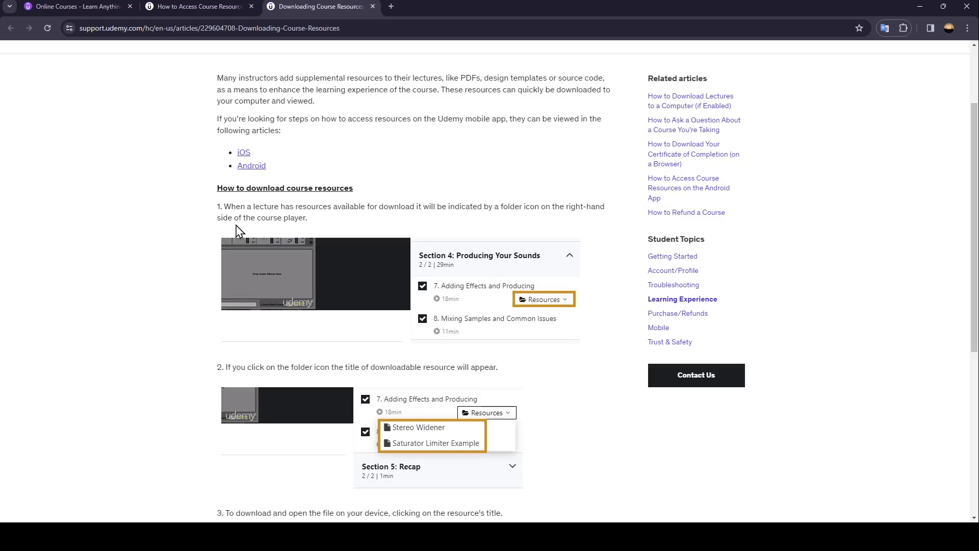
mouse_move(297, 235)
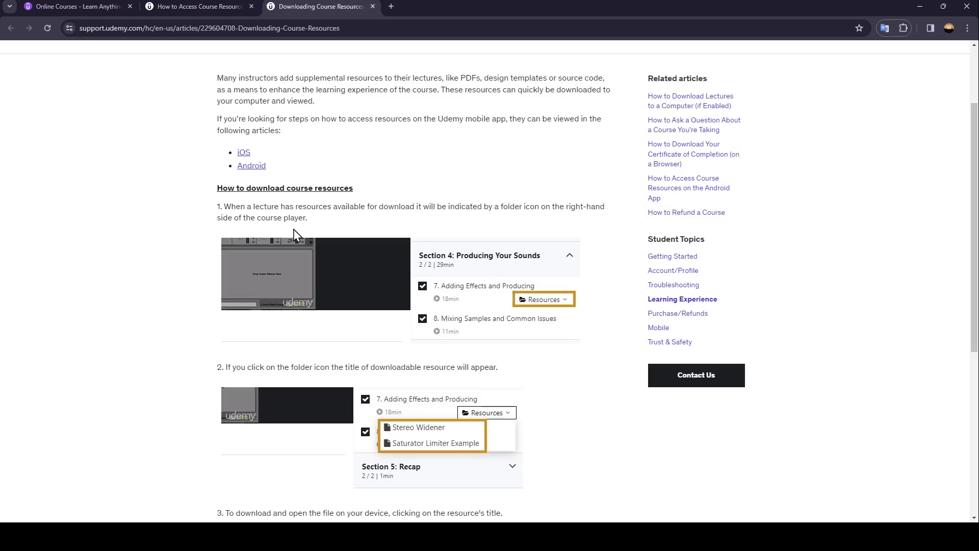
mouse_move(527, 310)
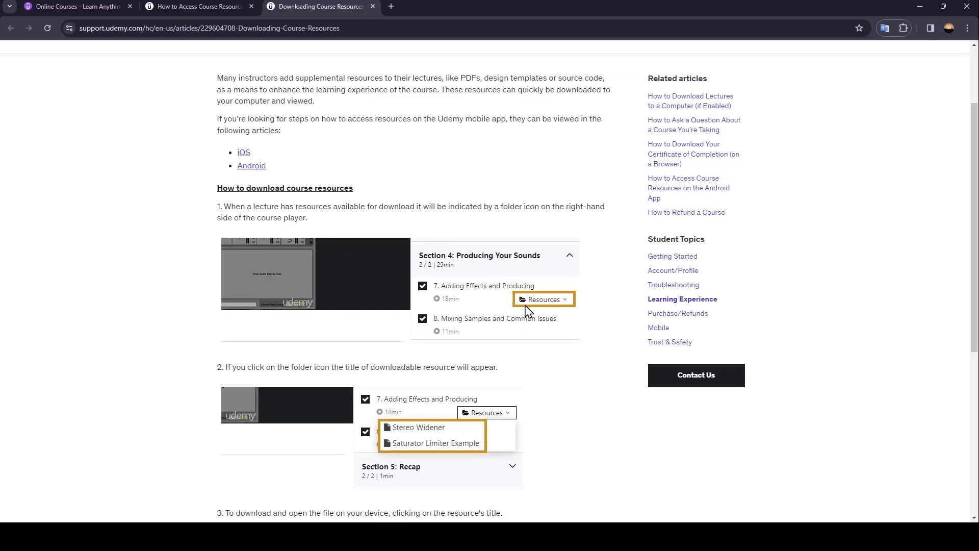
mouse_move(562, 291)
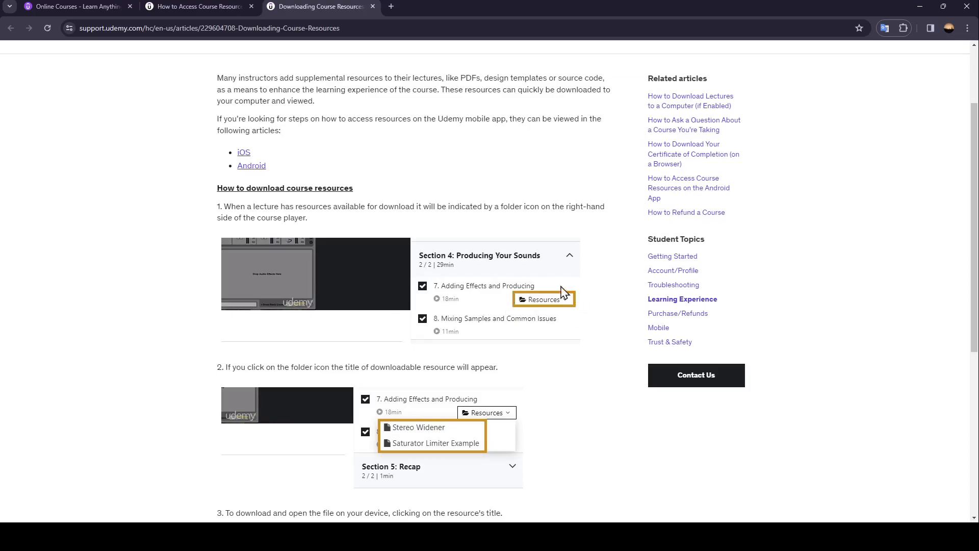
mouse_move(526, 306)
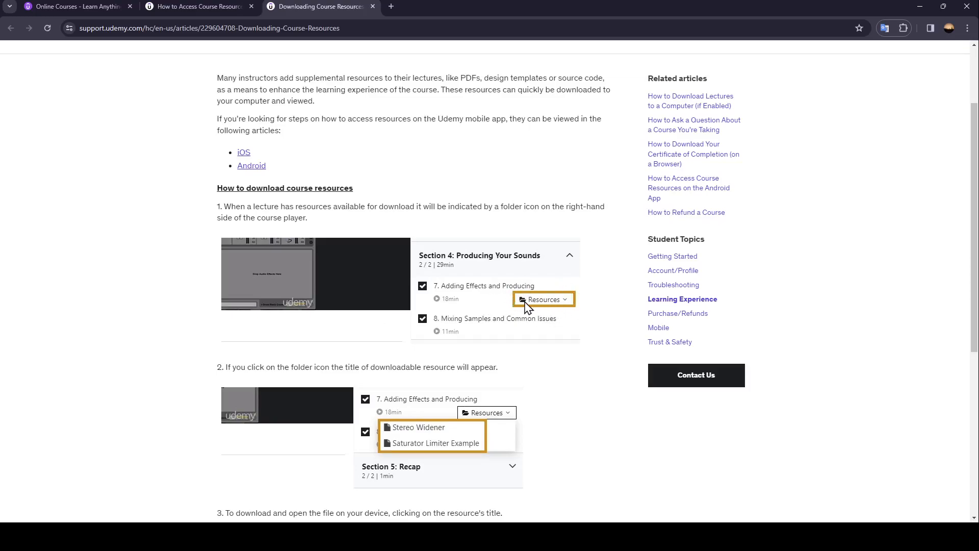
mouse_move(530, 306)
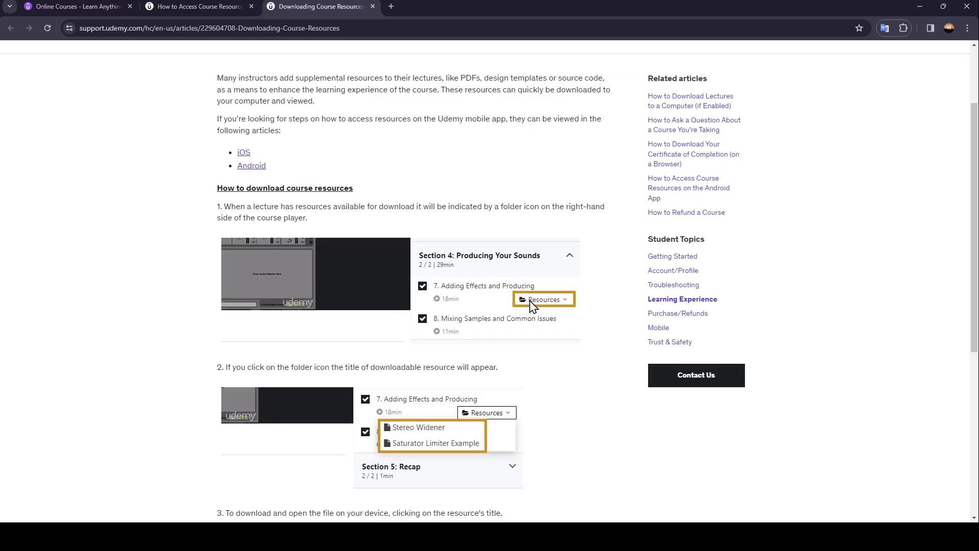
scroll("down", 3)
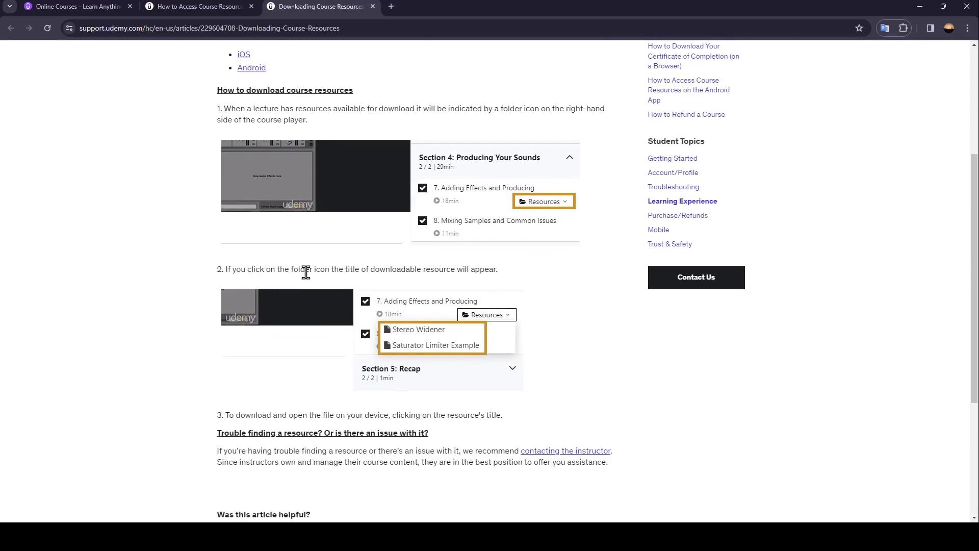
mouse_move(361, 272)
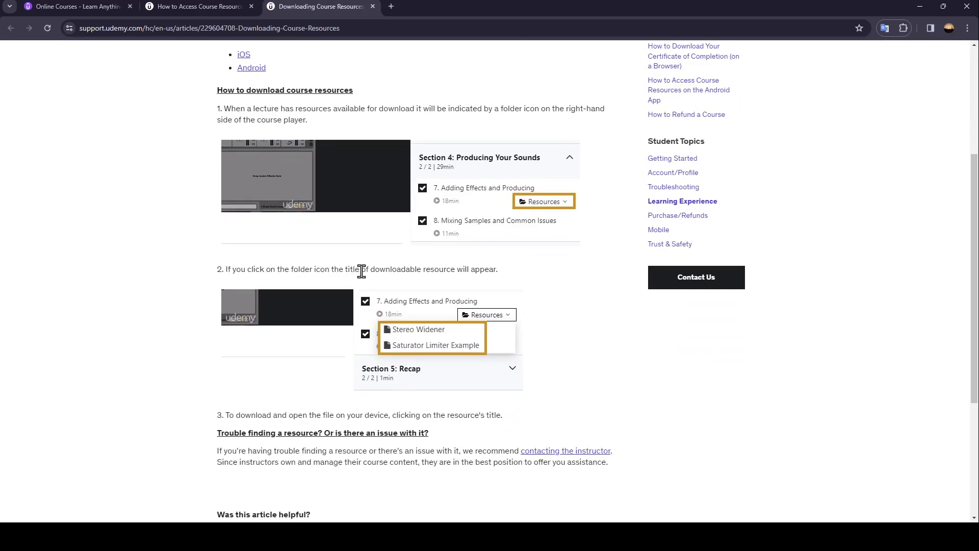
mouse_move(479, 284)
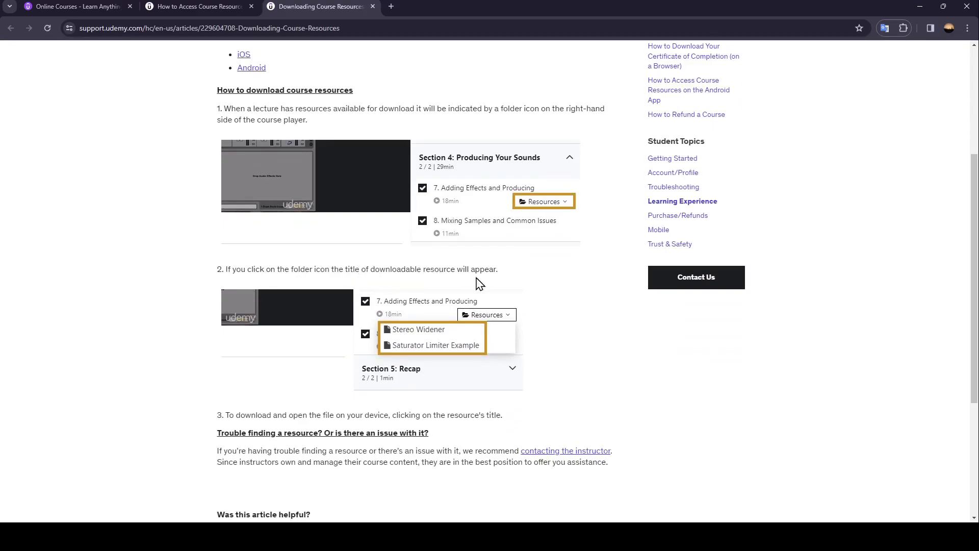
mouse_move(434, 343)
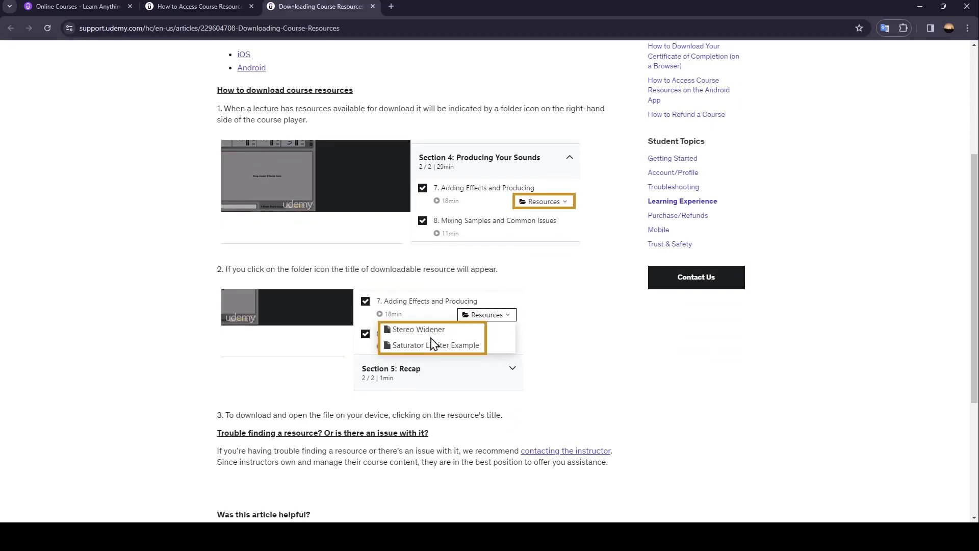
scroll("down", 3)
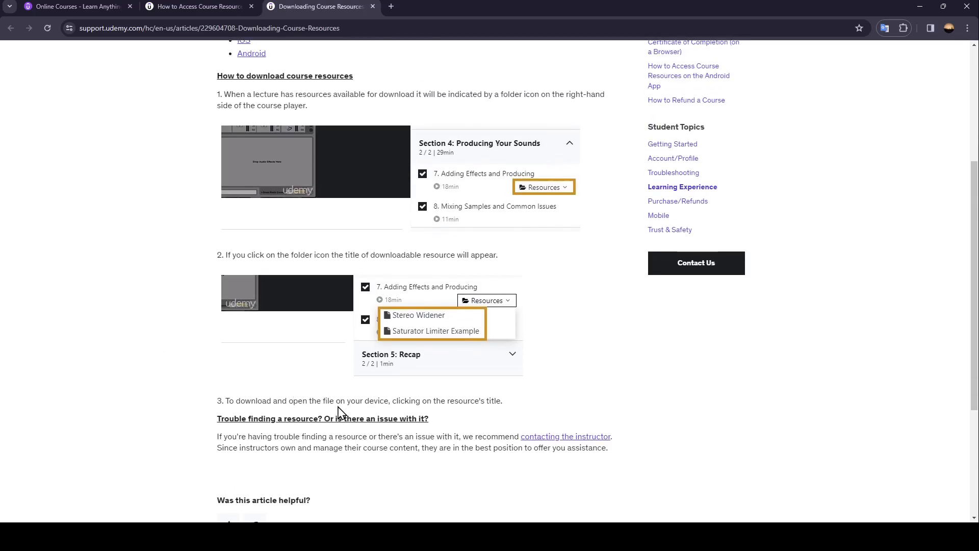
mouse_move(407, 411)
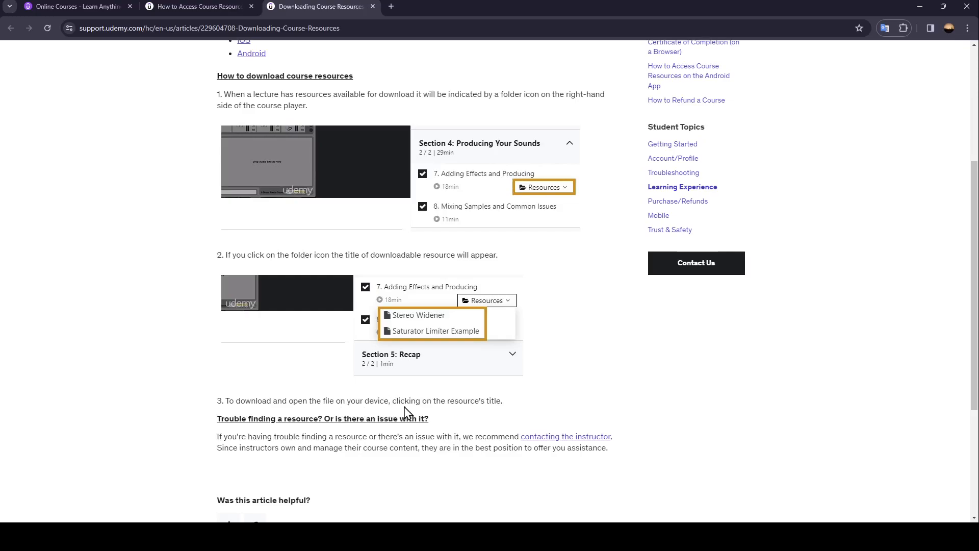
mouse_move(449, 346)
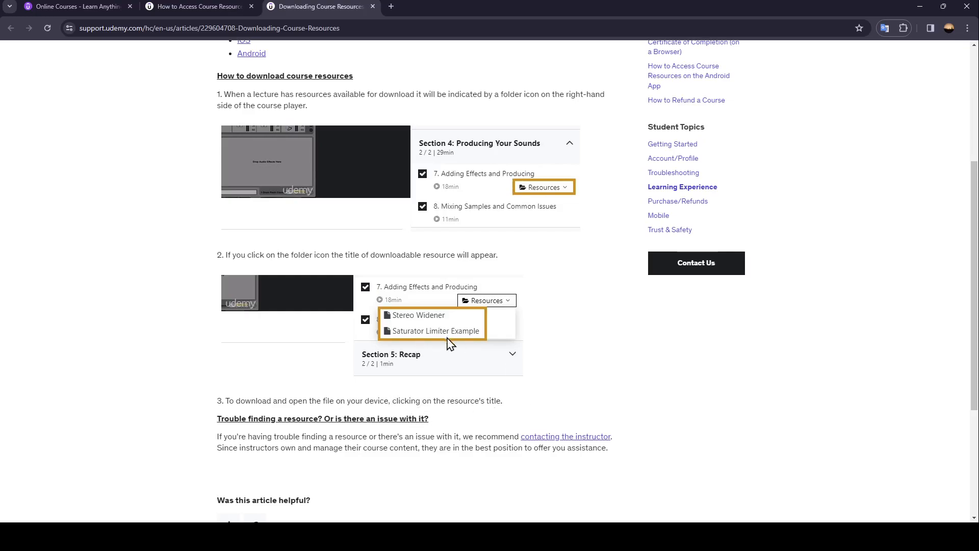
scroll("down", 3)
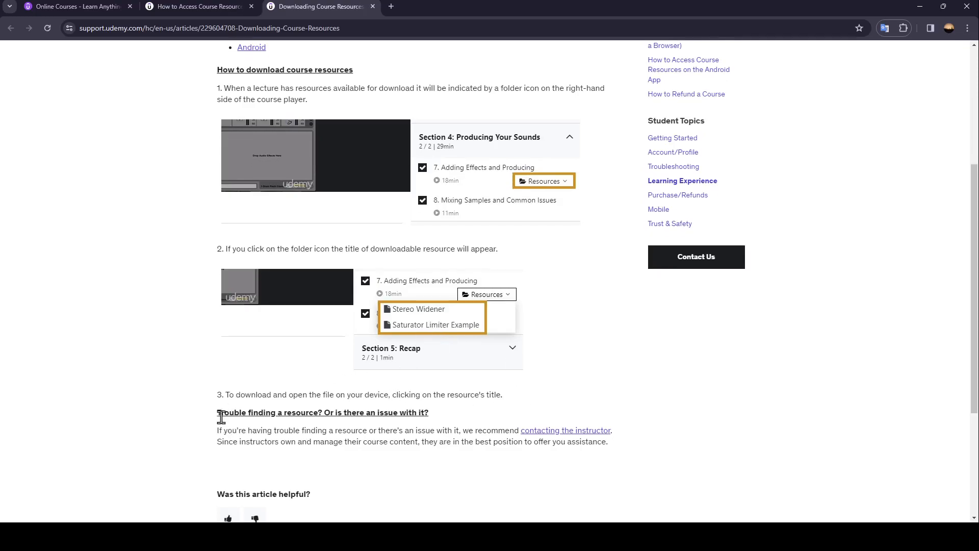
mouse_move(302, 428)
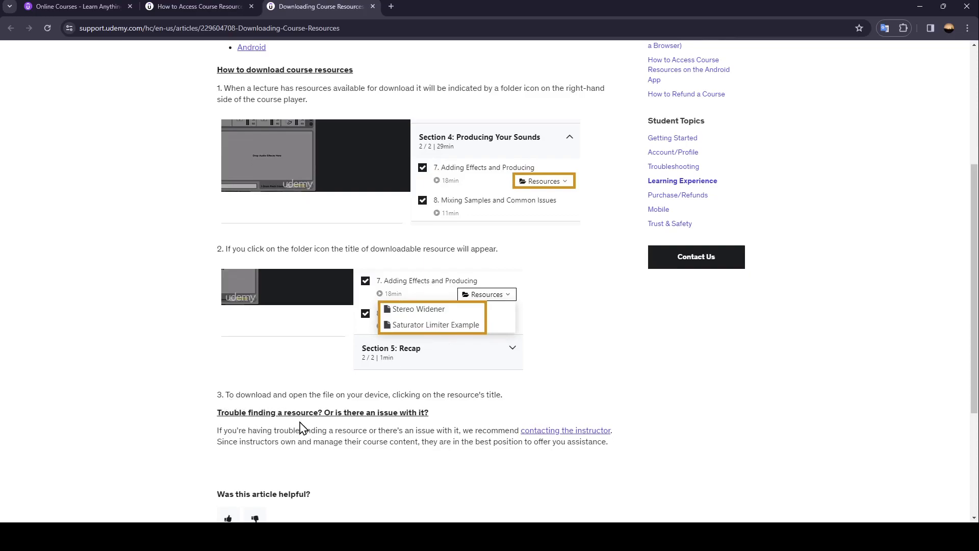
mouse_move(413, 424)
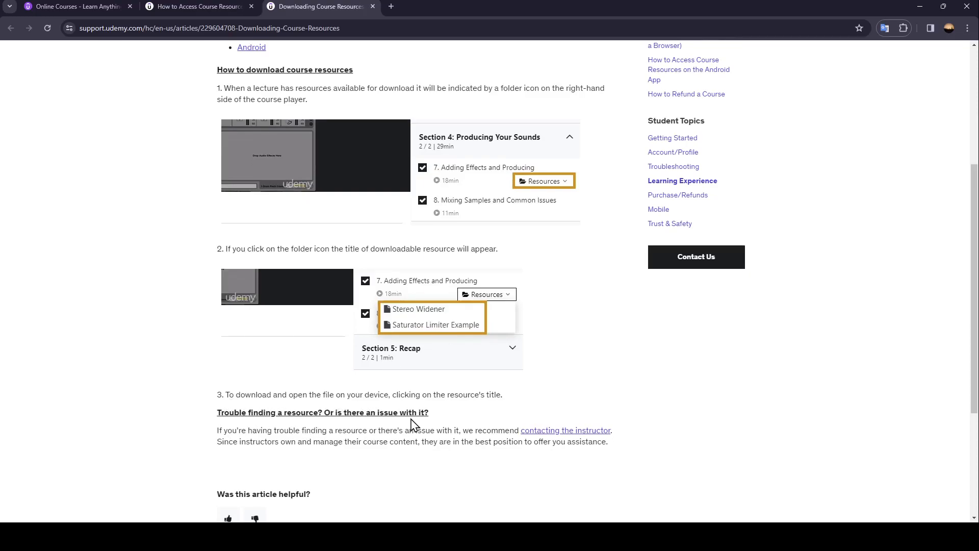
mouse_move(271, 442)
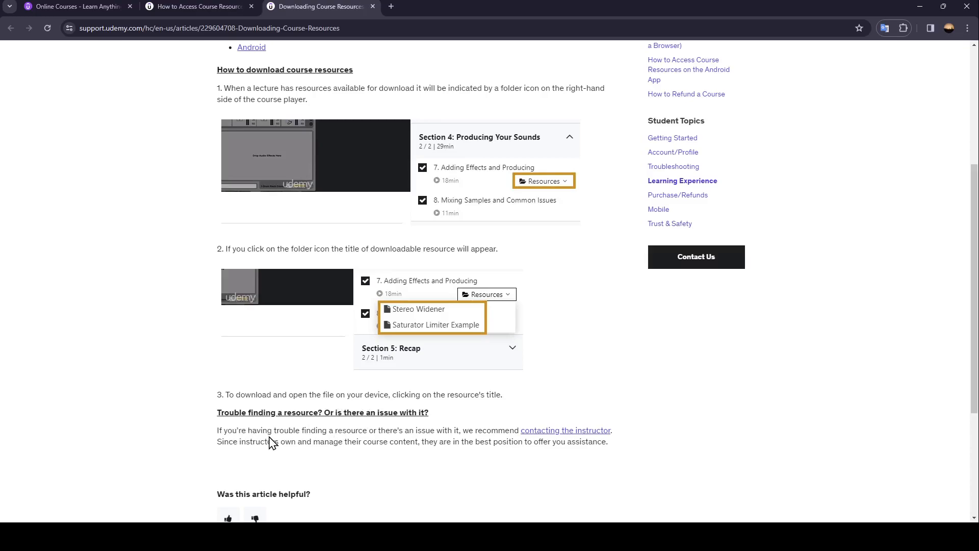
mouse_move(331, 435)
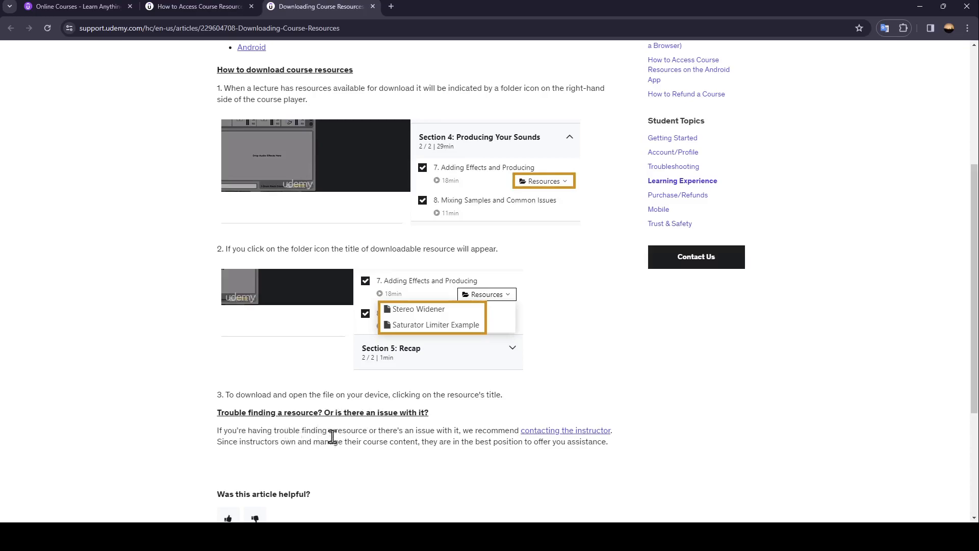
mouse_move(411, 442)
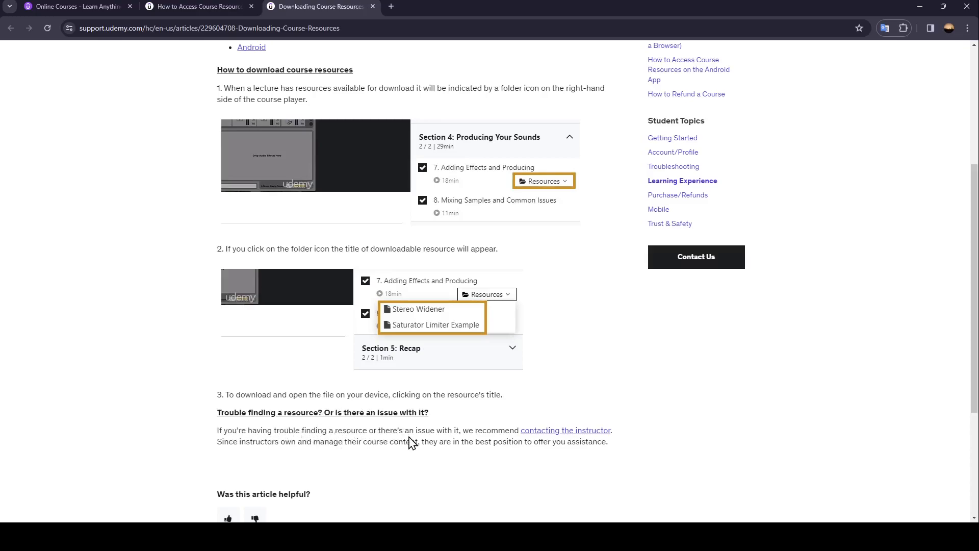
mouse_move(519, 435)
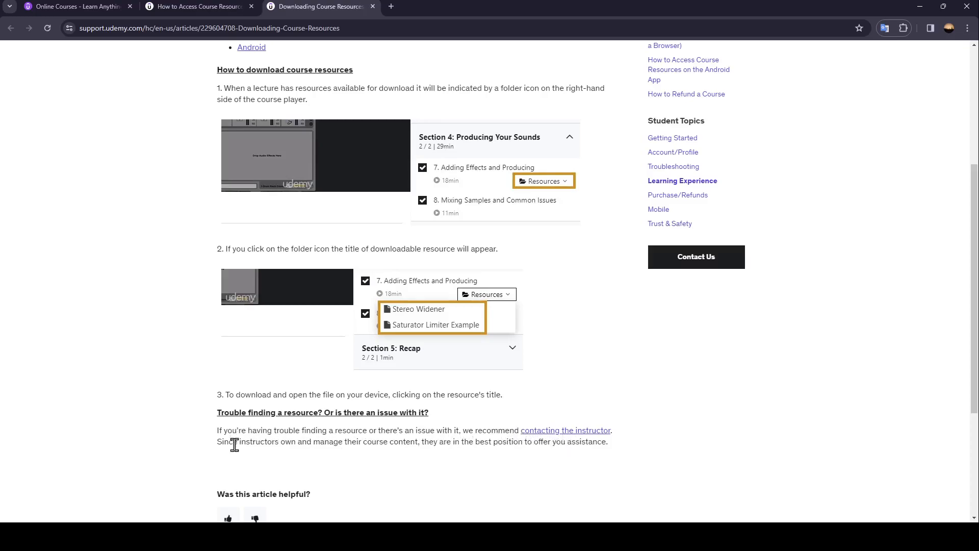
mouse_move(322, 454)
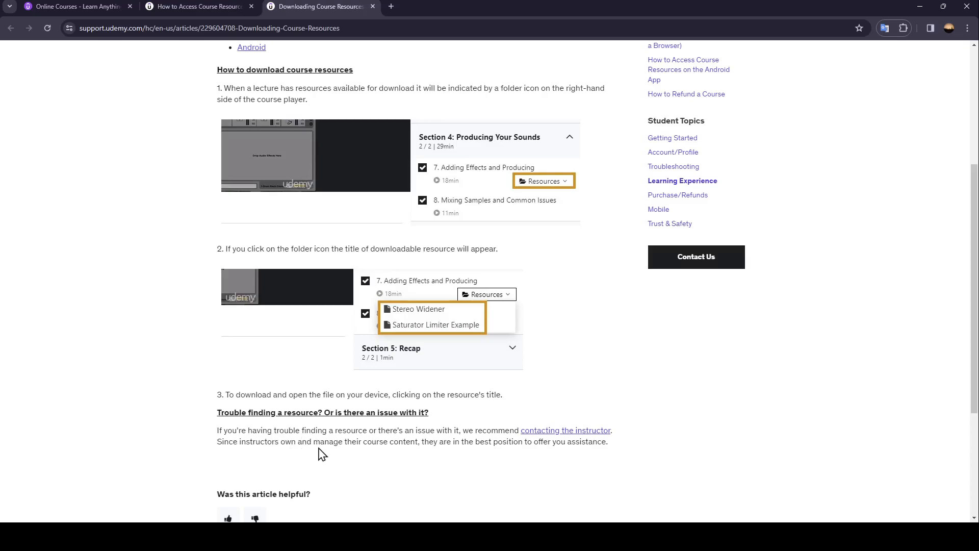
mouse_move(438, 441)
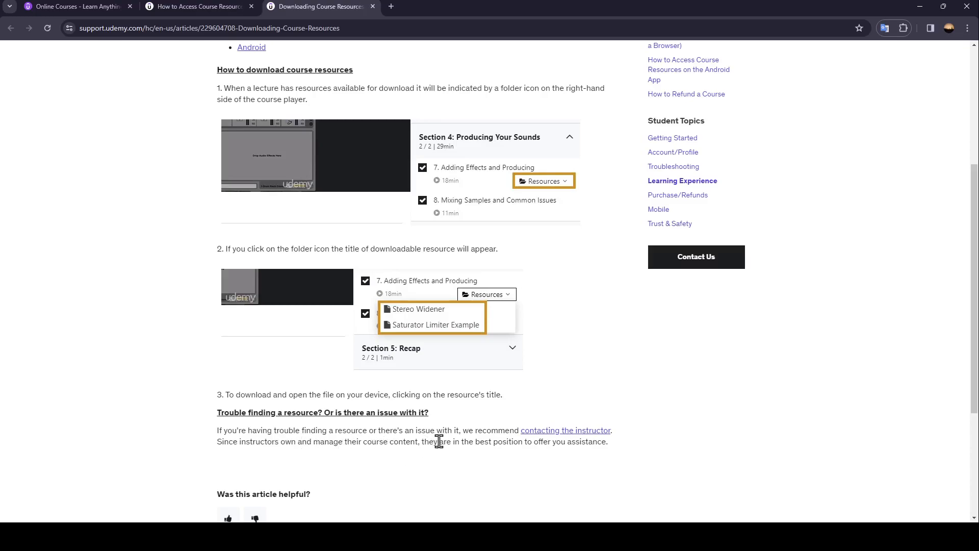
mouse_move(511, 460)
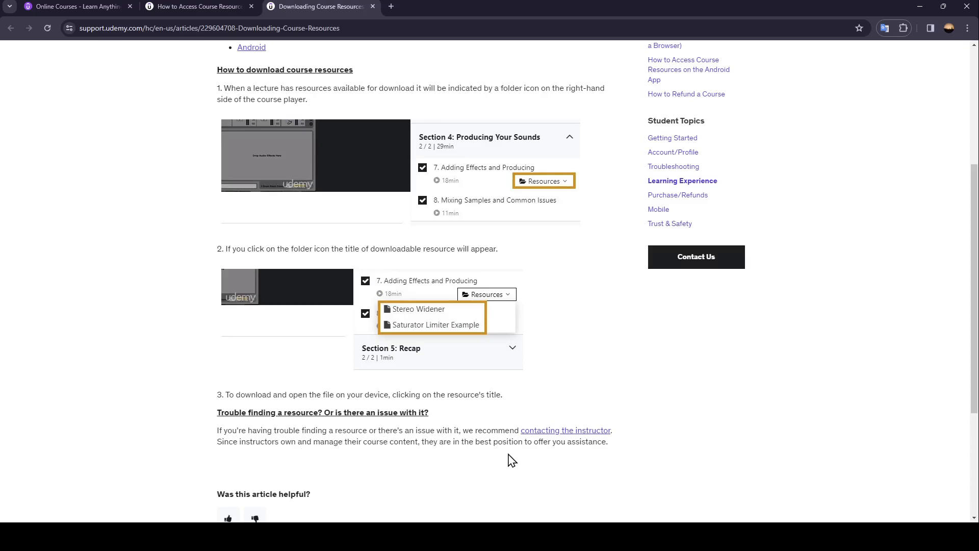
mouse_move(615, 480)
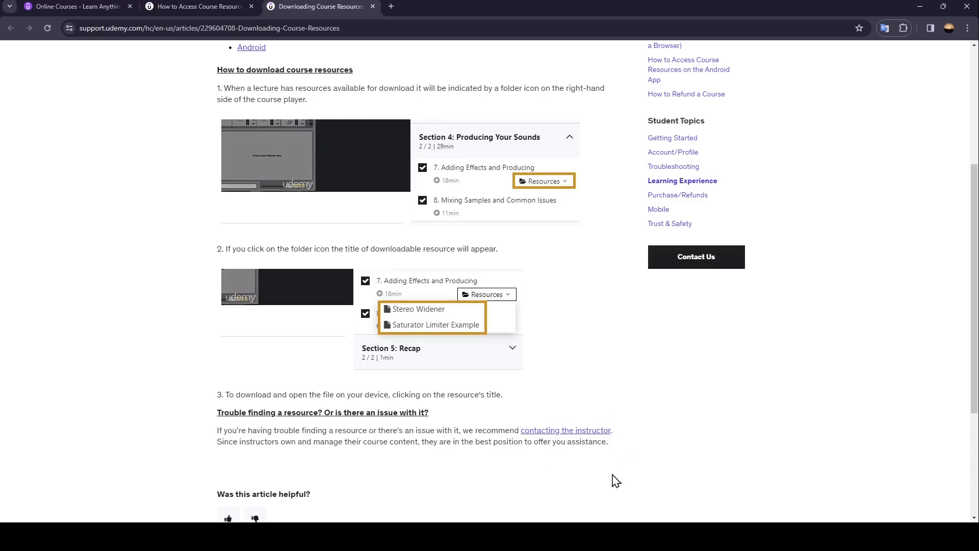
mouse_move(794, 389)
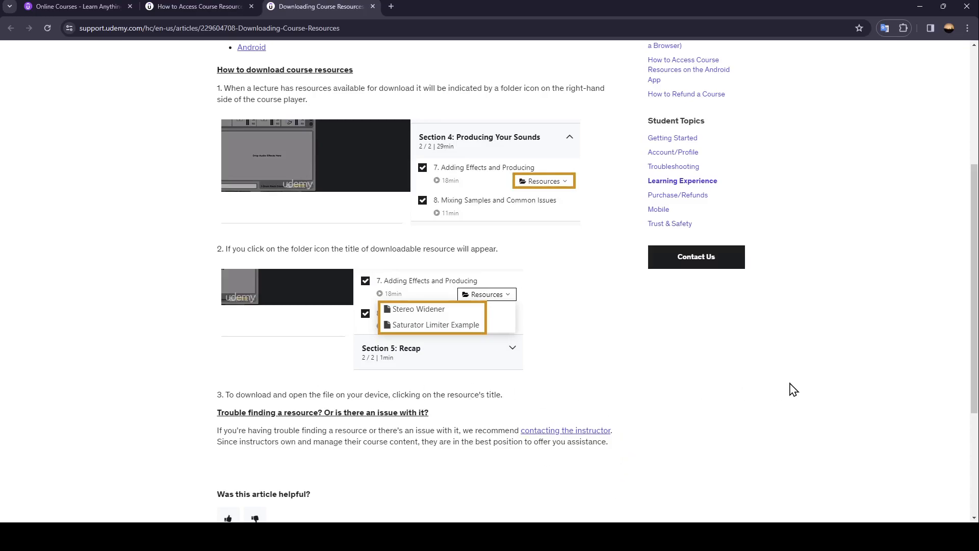